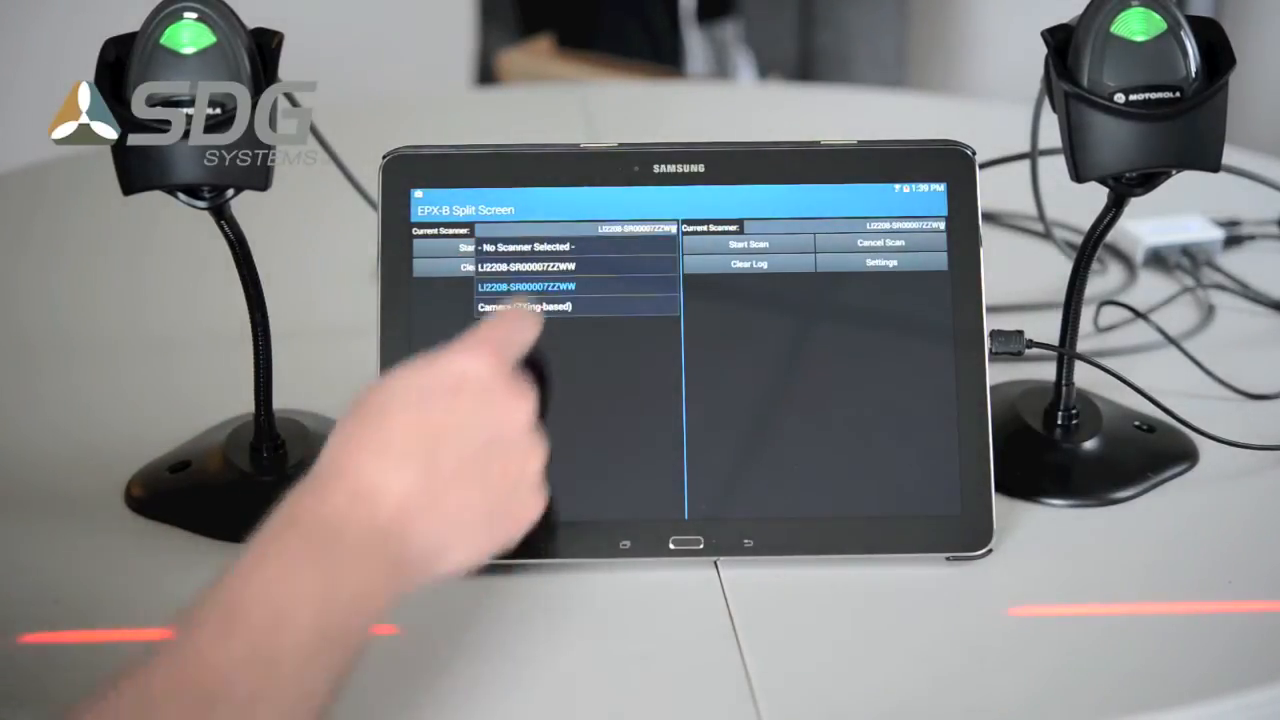
Step: Assign an LI2208 scanner to the left pane via its Current Scanner dropdown
left_click(524, 308)
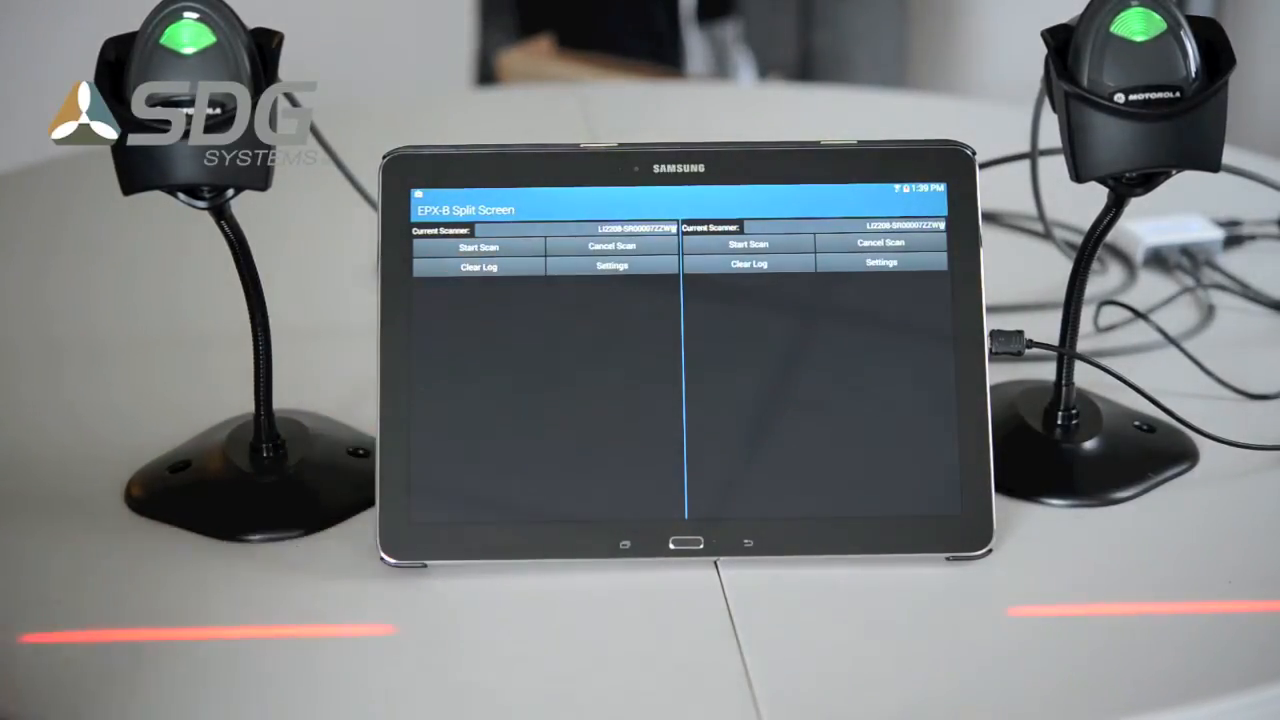